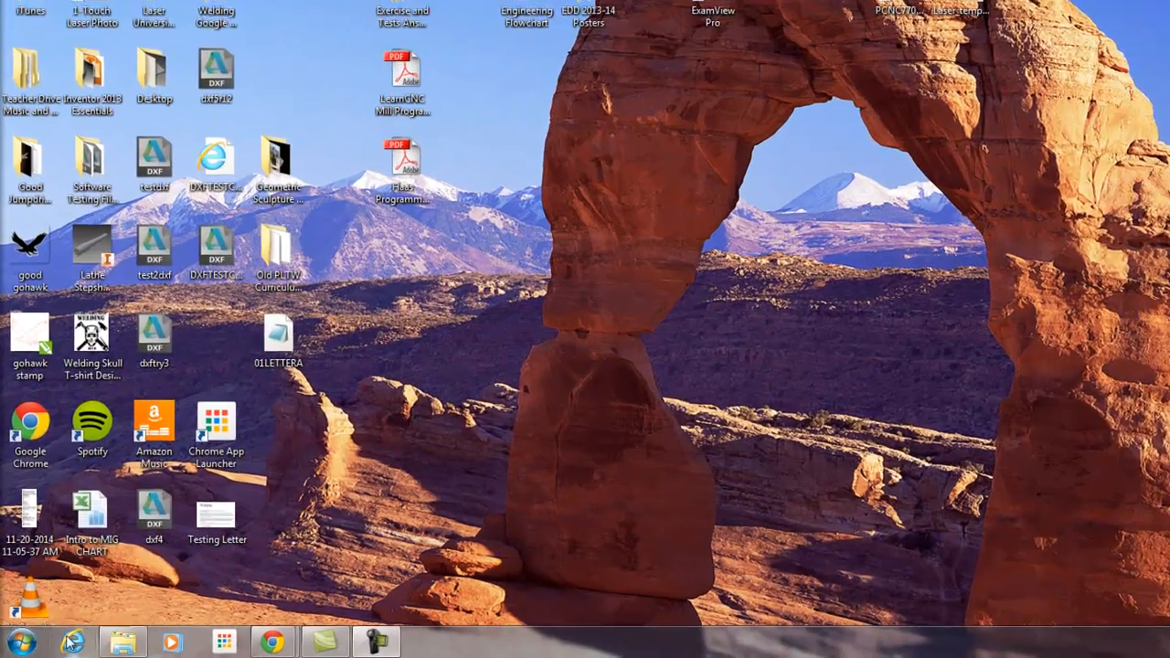
Launch CNCBase for proLIGHT 1000 from the desktop shortcut
left_click(24, 640)
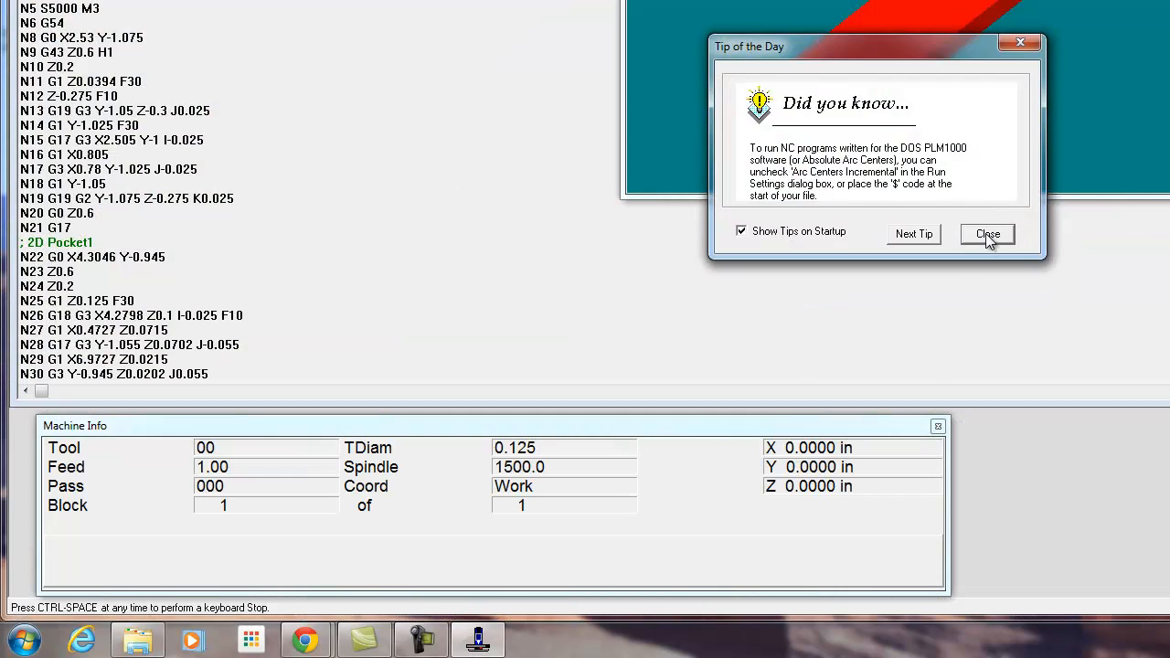
Close Tip of the Day, move the Verify window, and cancel the Open dialog
left_click(987, 234)
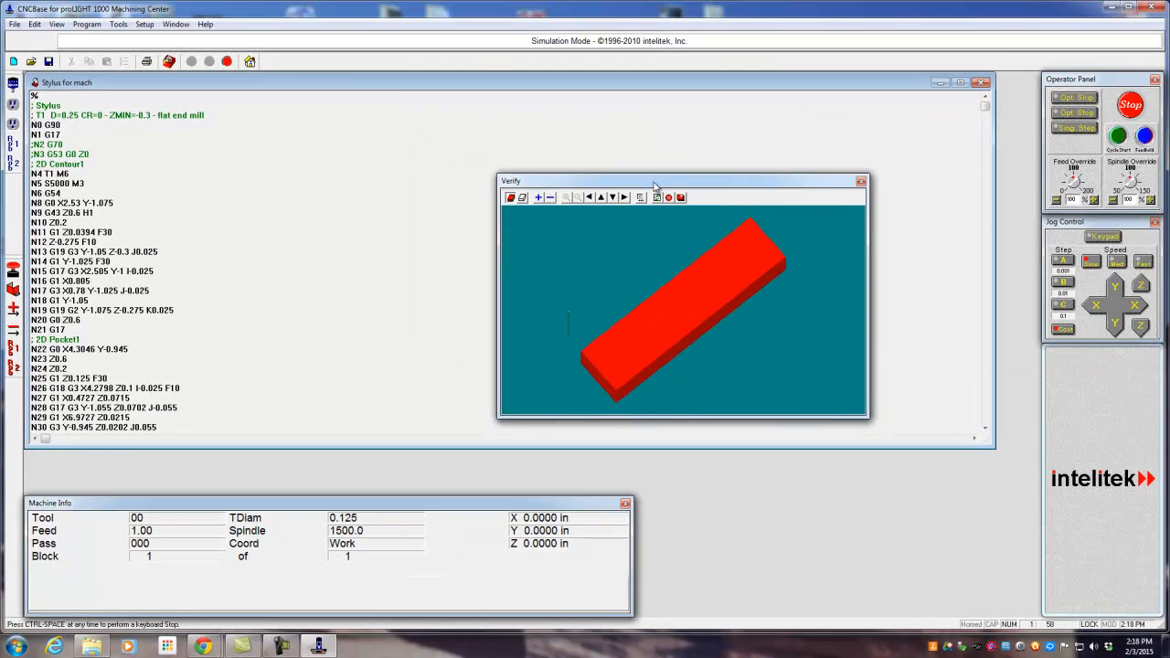
left_click_drag(653, 180, 711, 188)
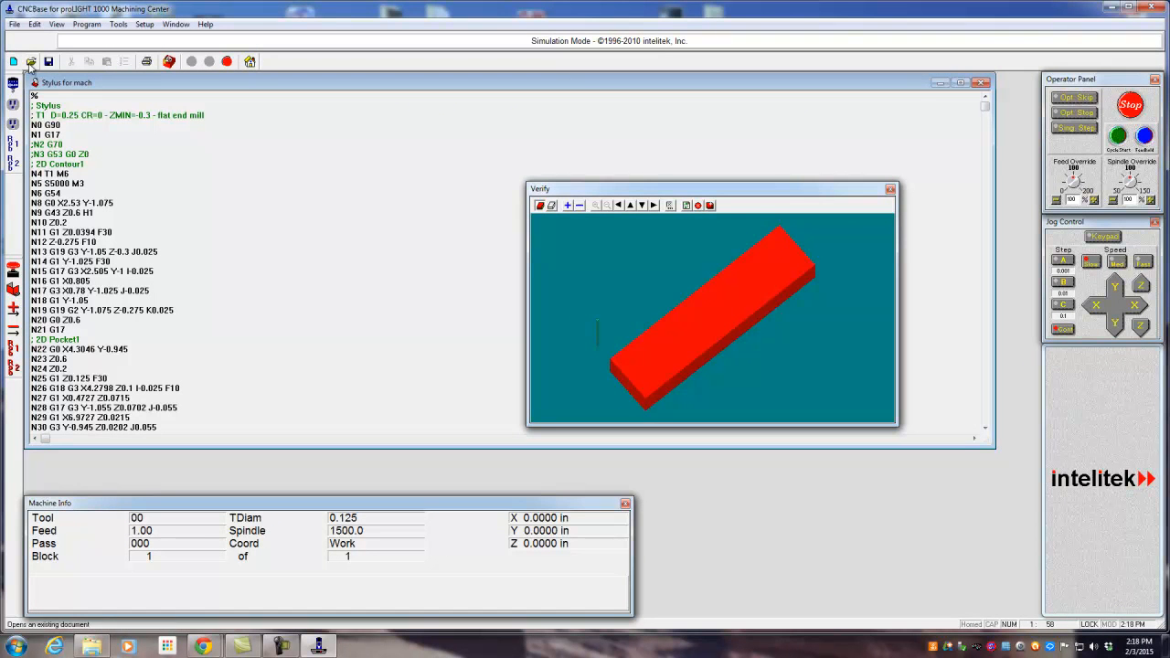
left_click(30, 61)
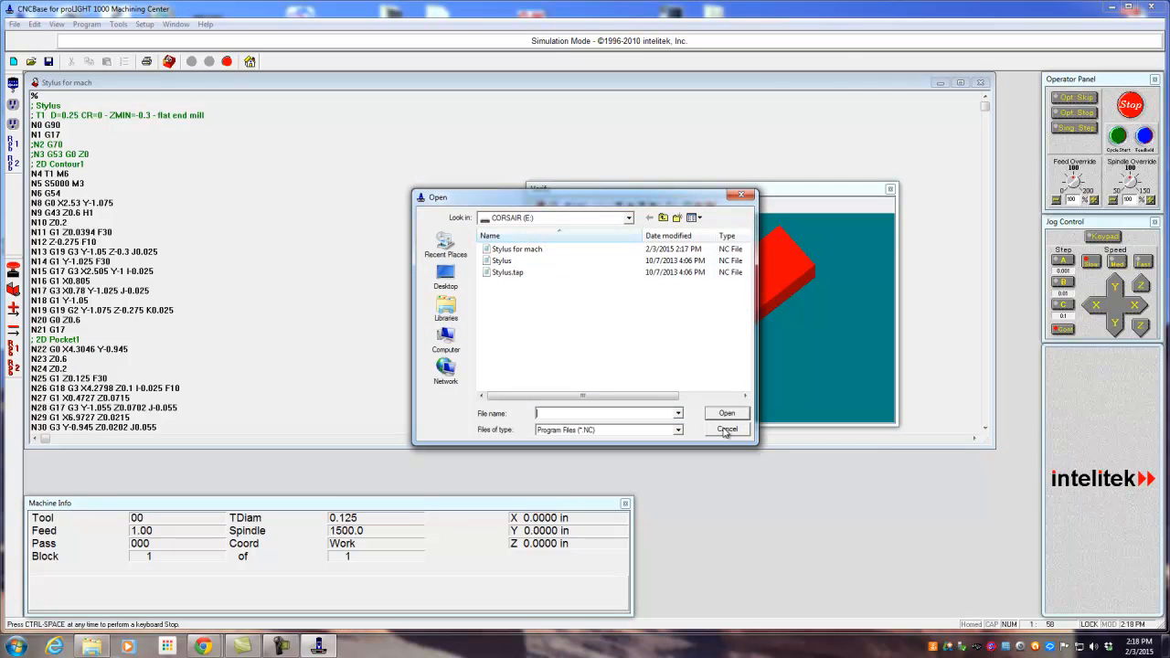
left_click(726, 429)
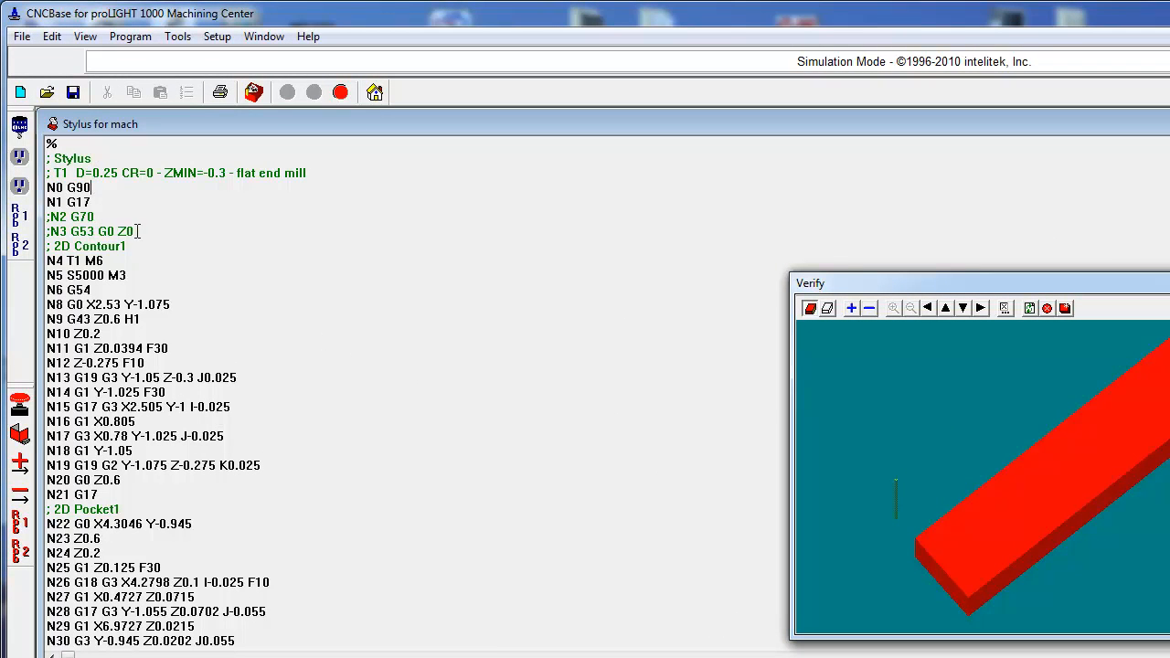
left_click(51, 35)
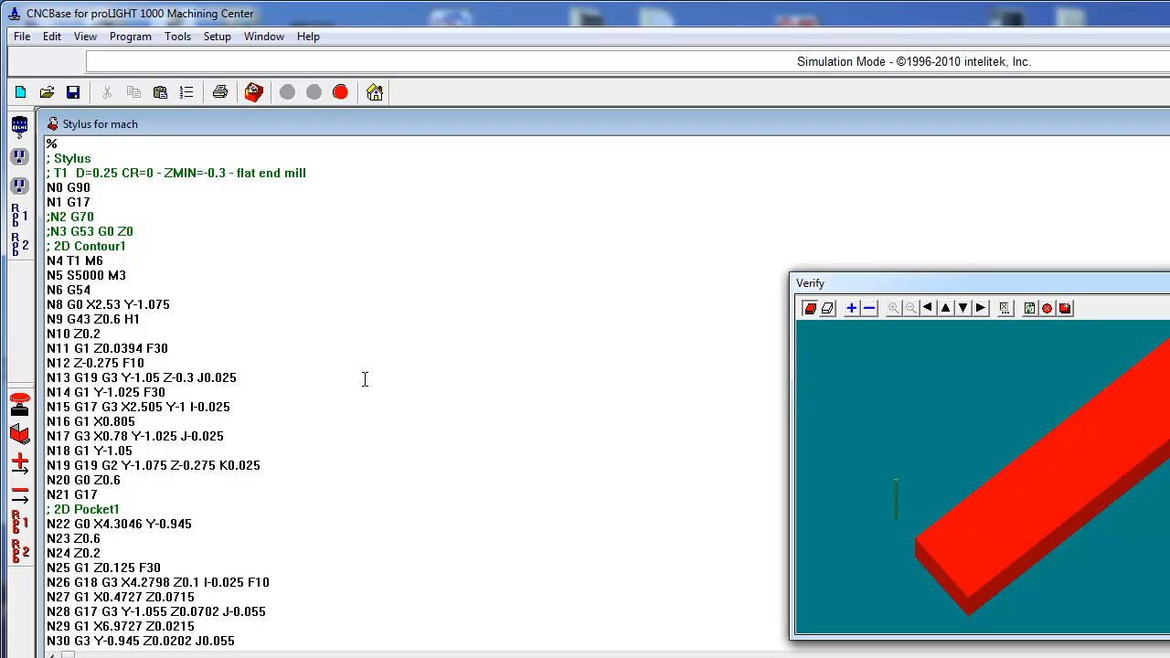
mouse_move(391, 289)
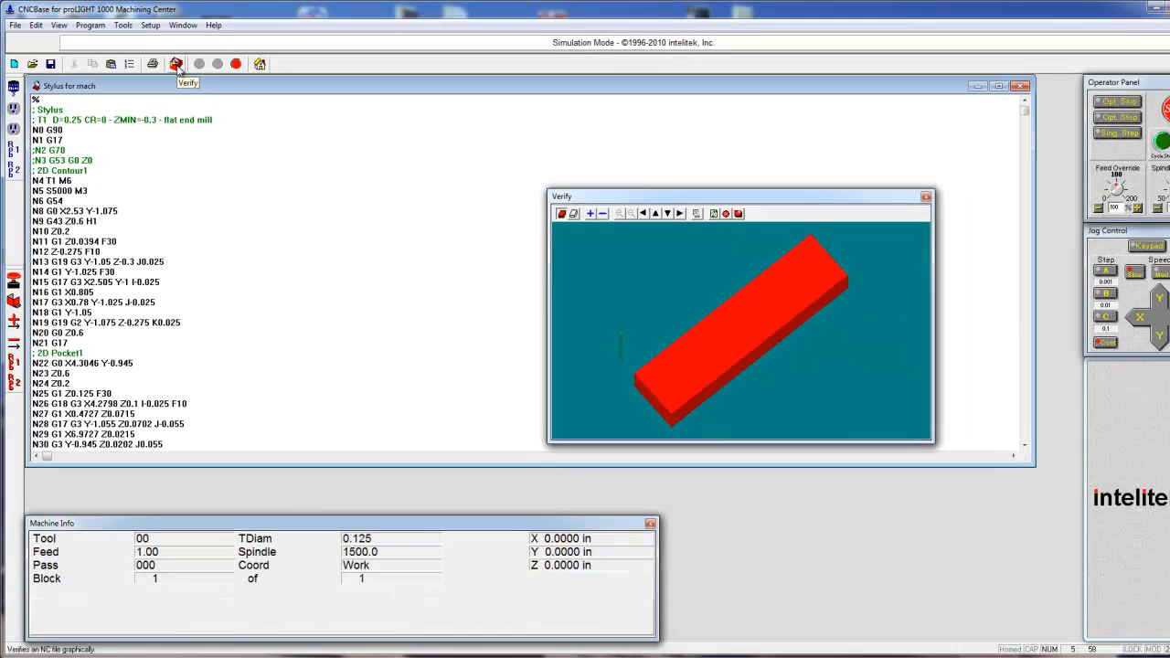
Run Verify Program on Stylus for mach and accept the reference point warning
left_click(175, 63)
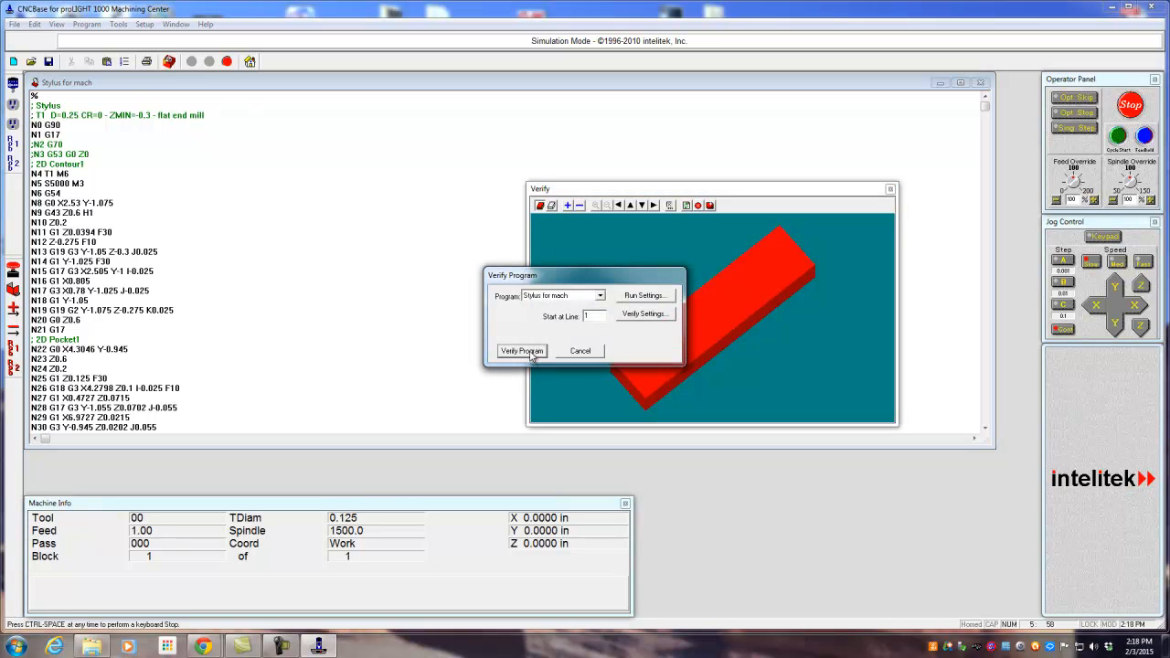
left_click(521, 351)
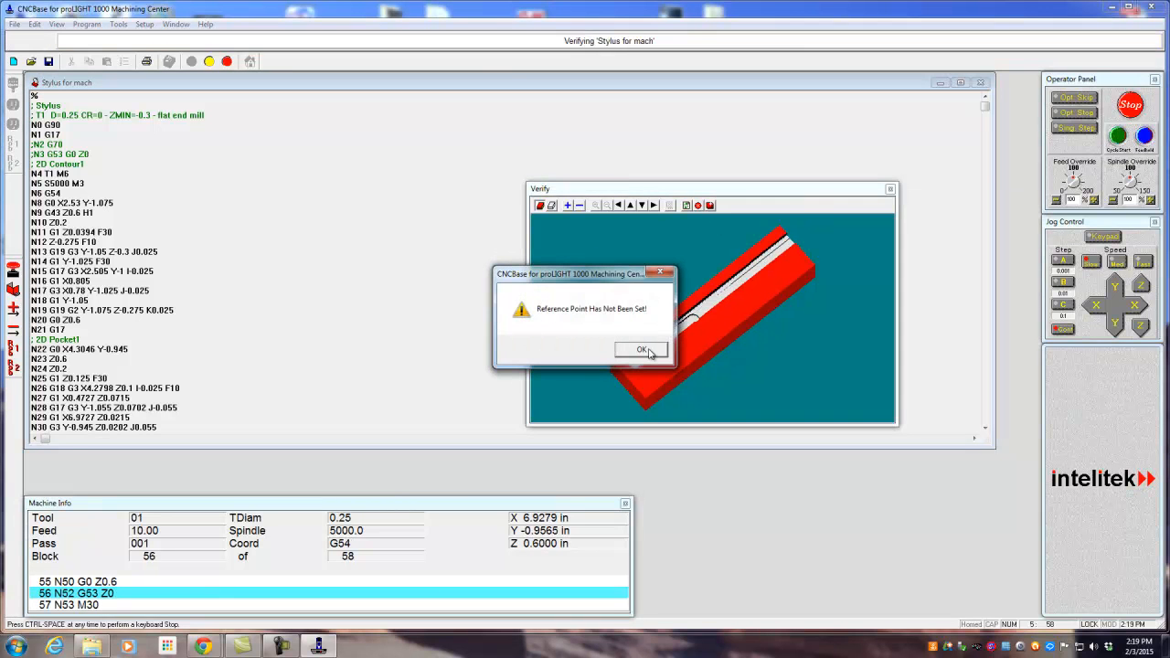
left_click(641, 350)
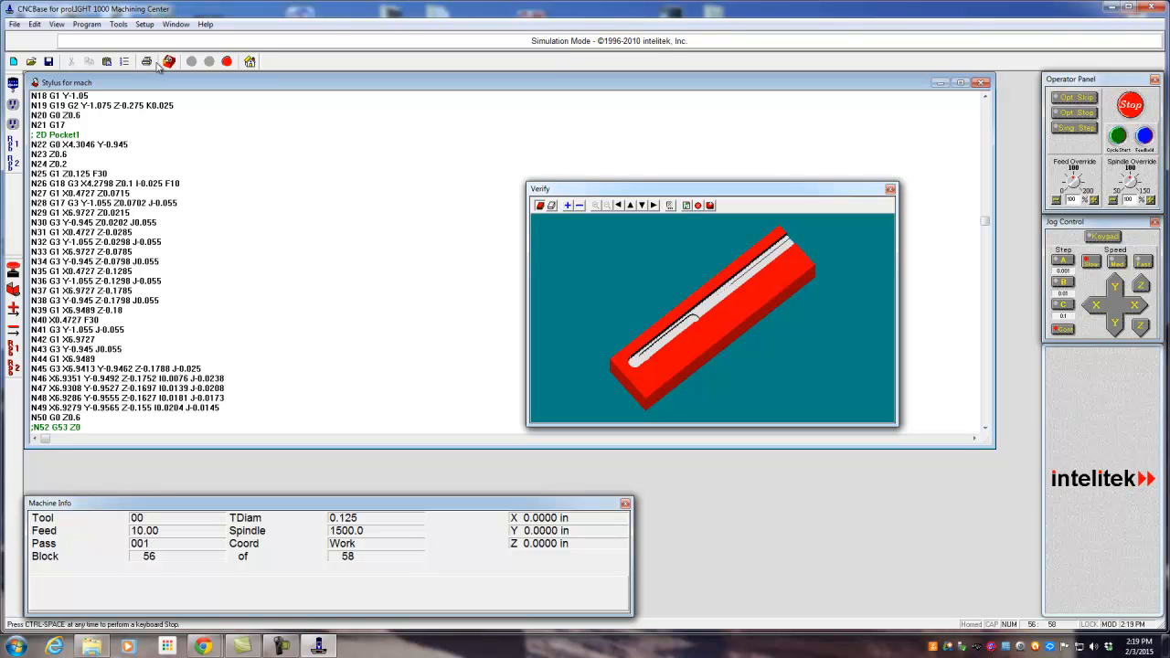
Re-run Verify Program, acknowledge Normal Program Stop, and open the Tools menu
left_click(168, 62)
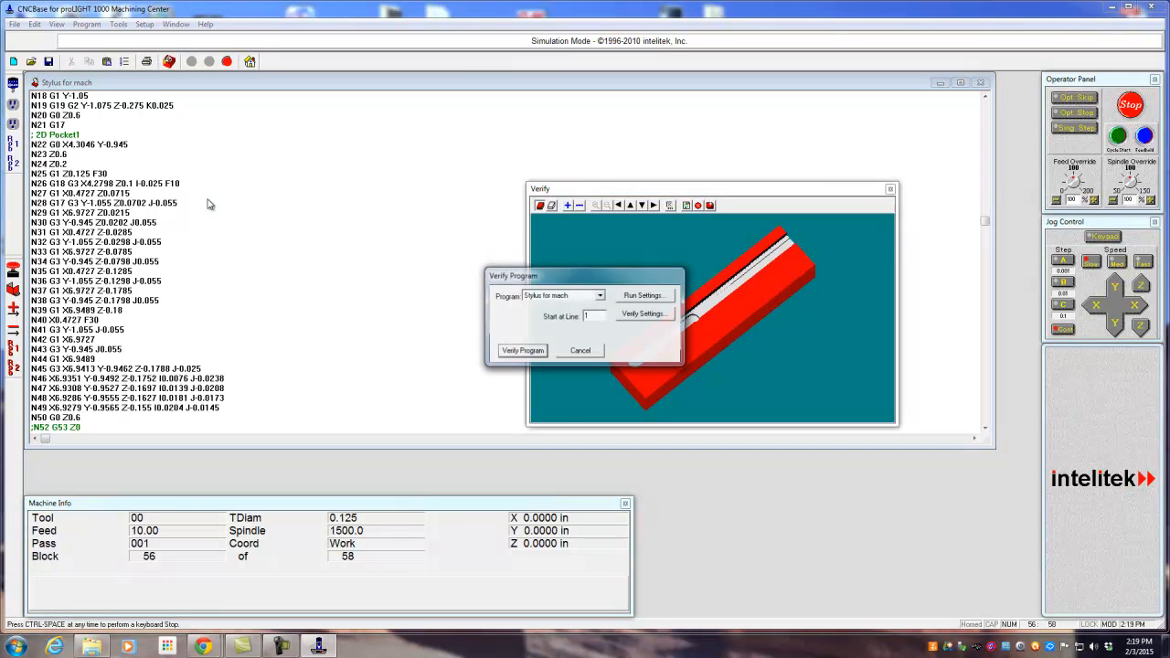
left_click(522, 350)
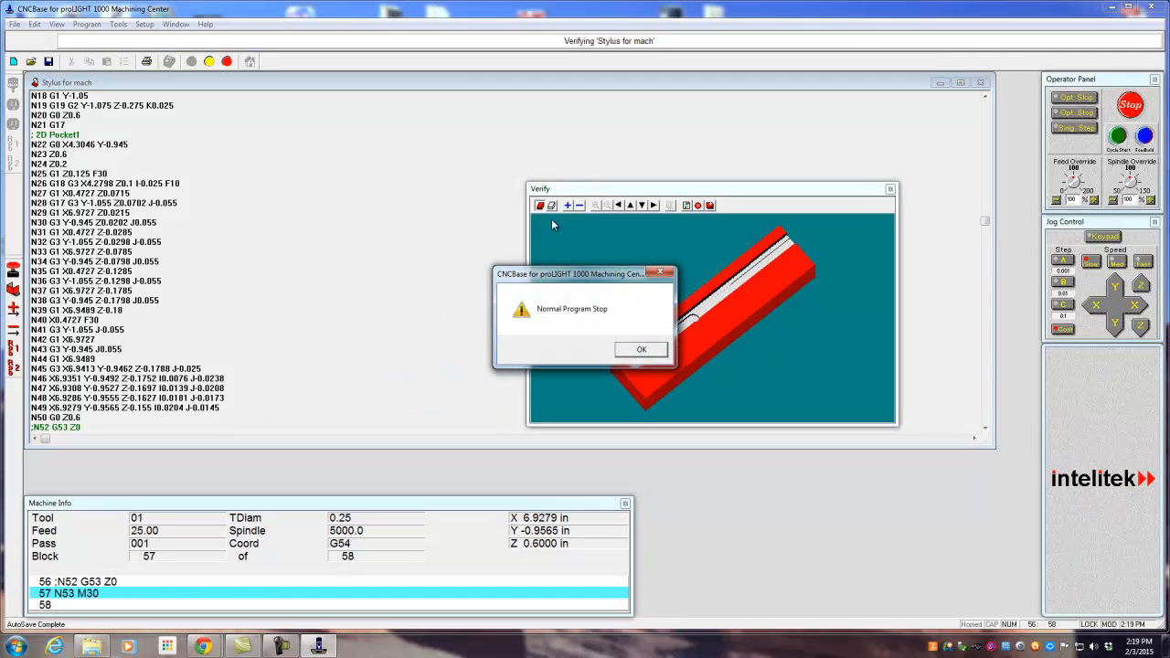
left_click(641, 349)
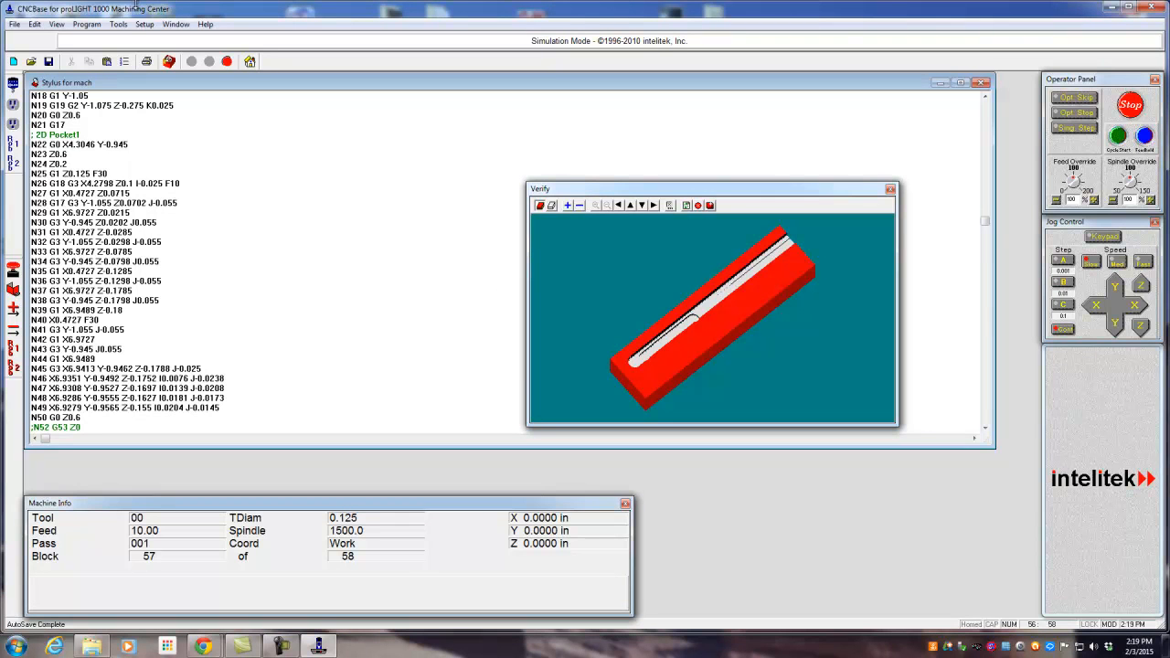
left_click(117, 23)
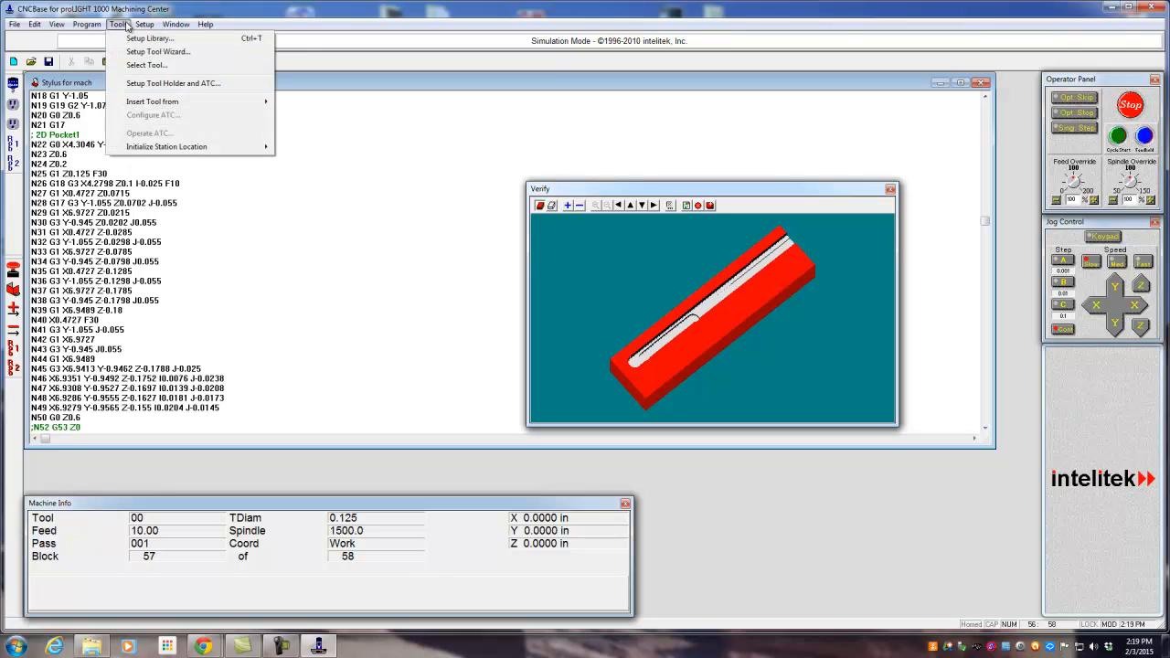
mouse_move(149, 38)
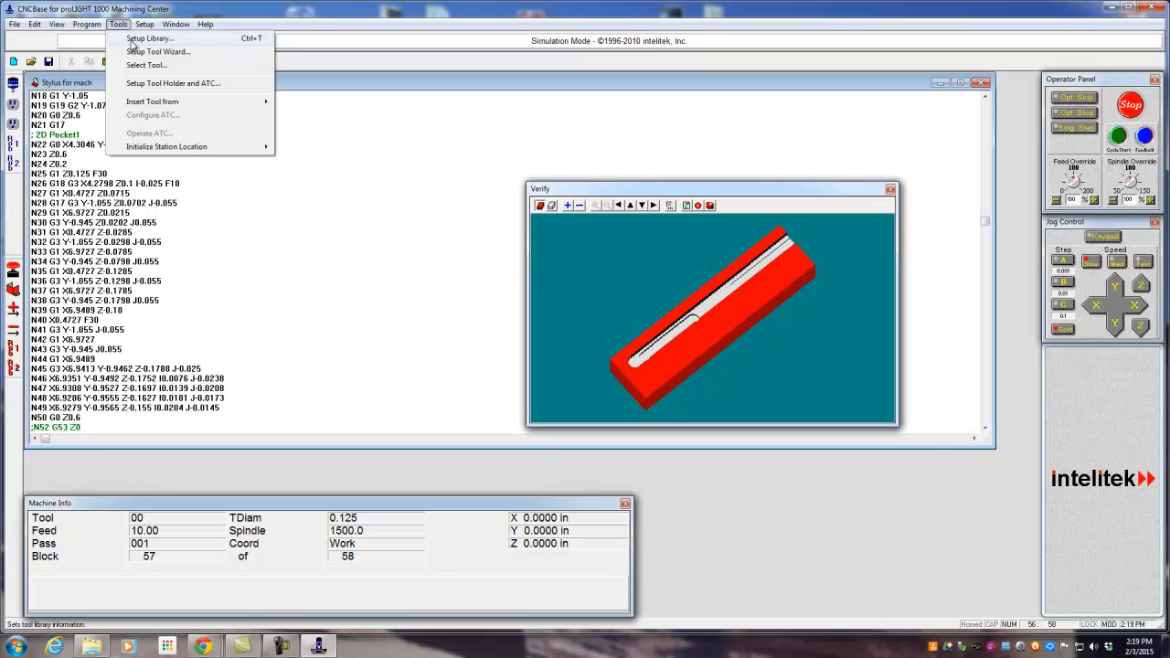
left_click(150, 39)
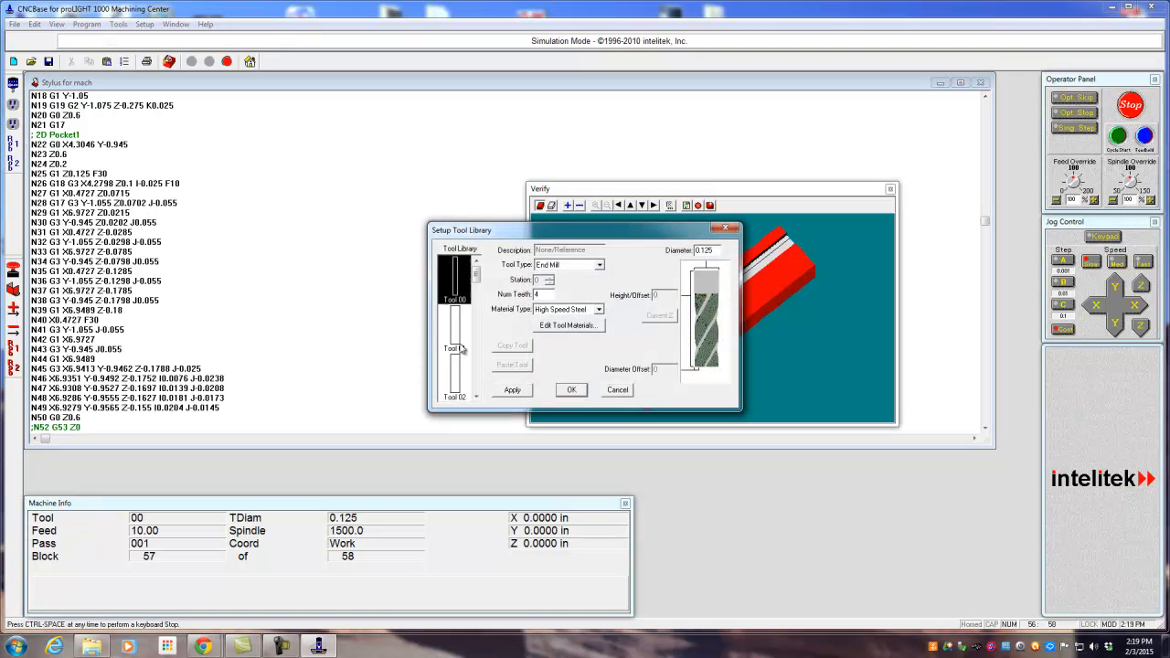
left_click(455, 343)
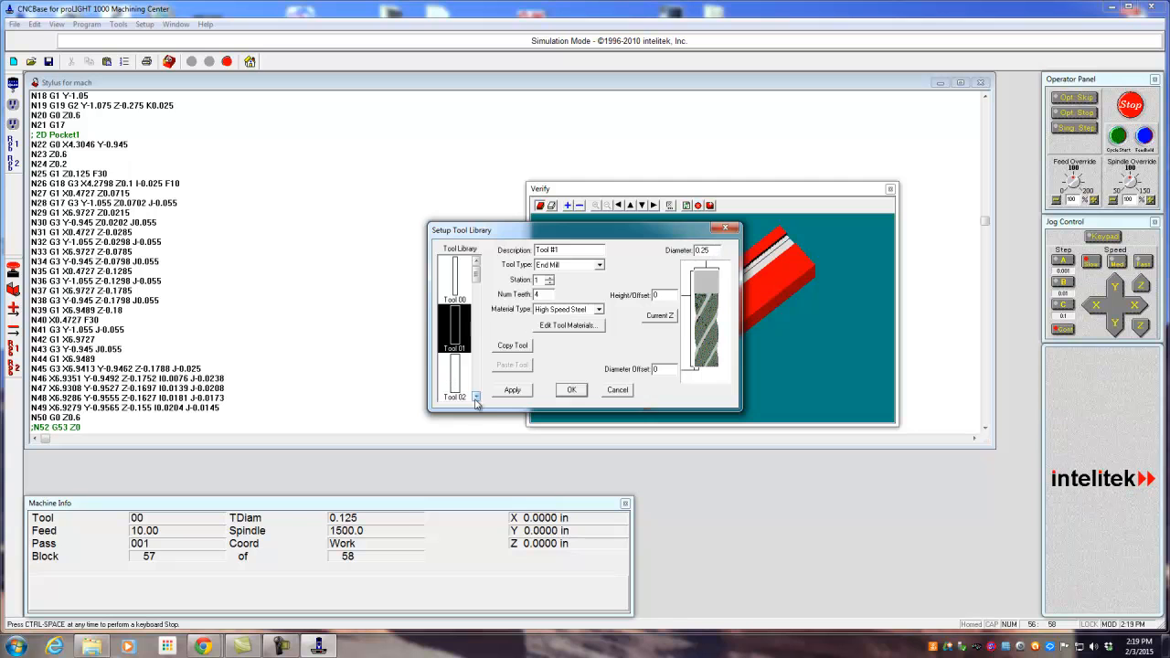
left_click(475, 313)
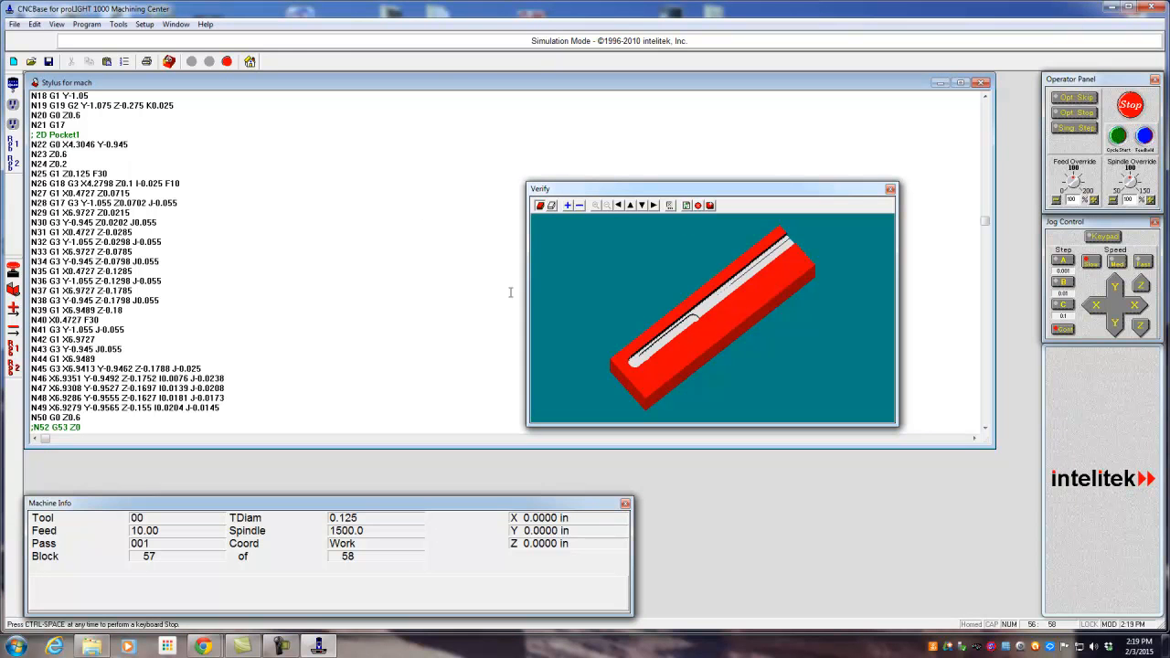
mouse_move(168, 61)
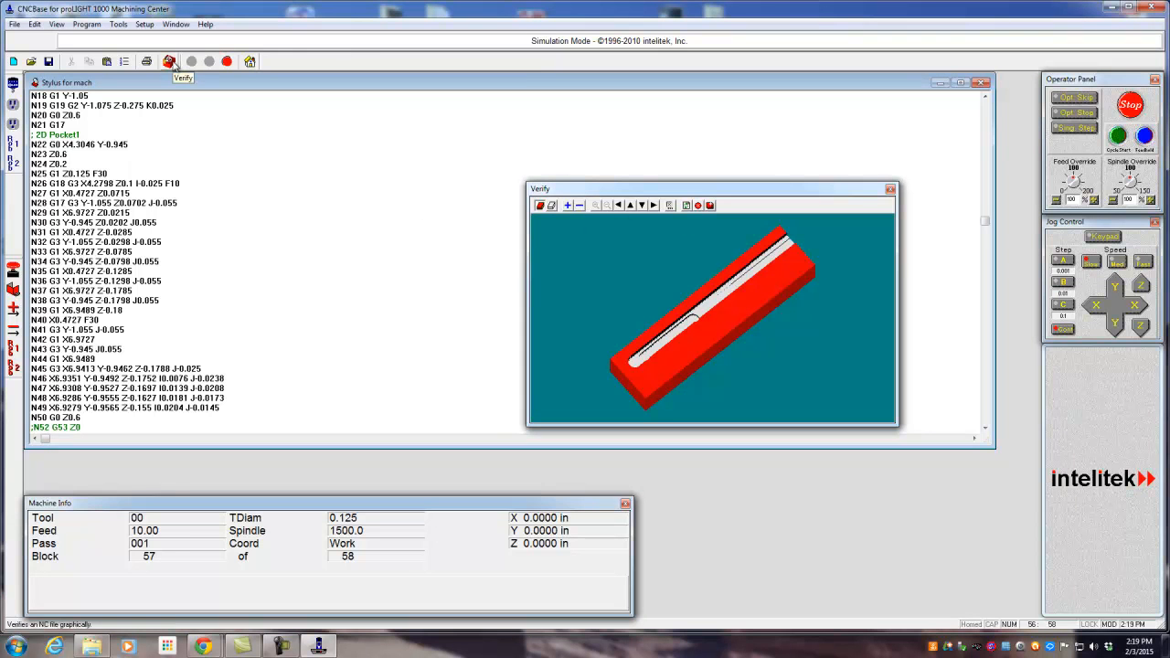
left_click(169, 61)
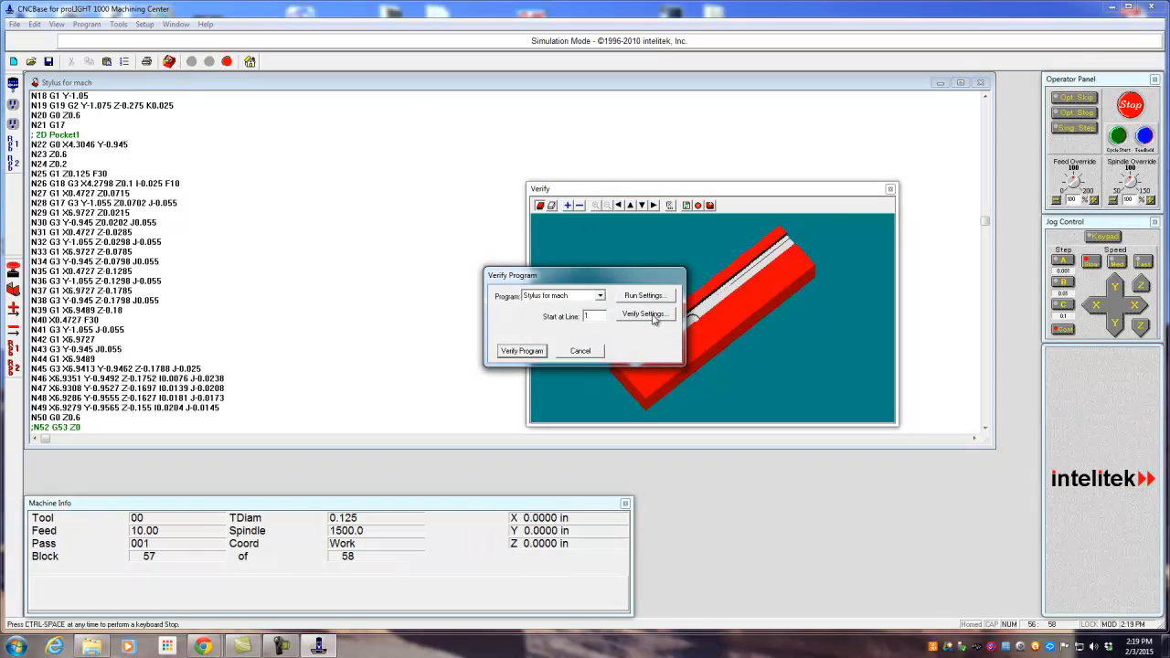
Open Verify Settings to show the 6 × 1.5 × 1 stock with Y origin -2
left_click(645, 313)
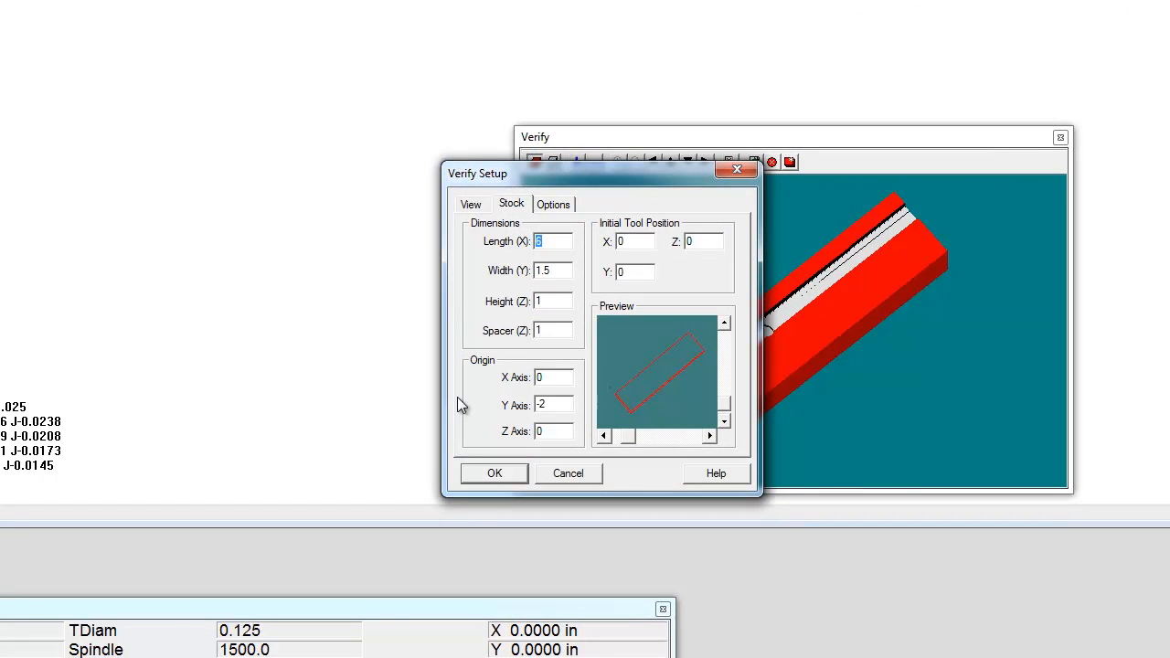
mouse_move(544, 334)
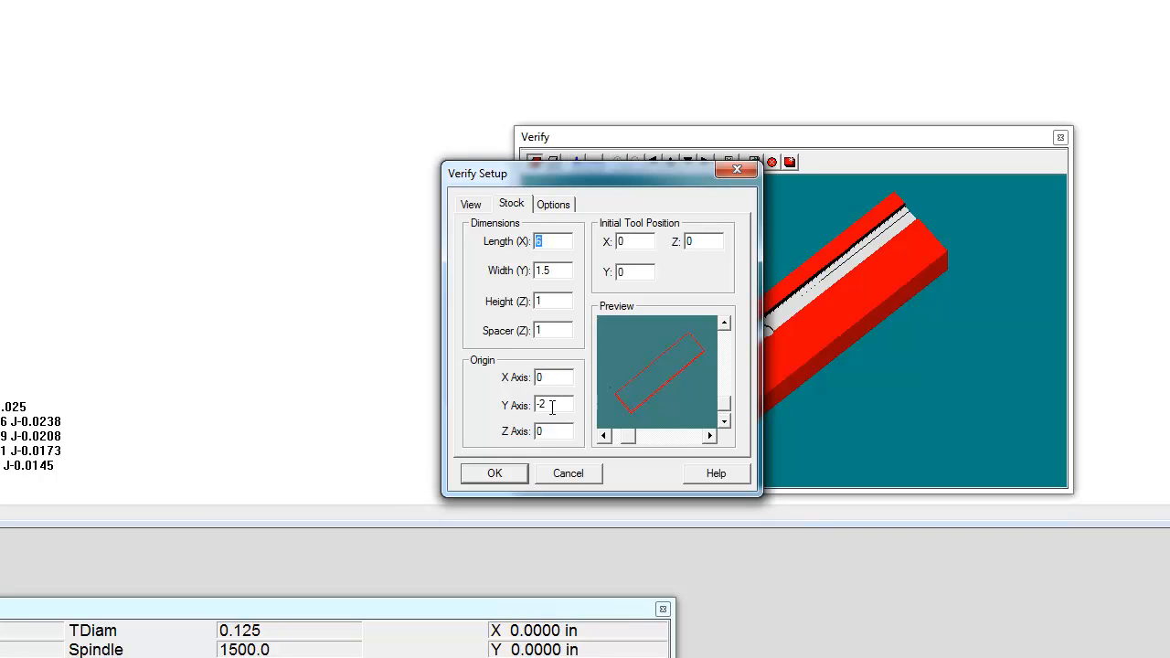
mouse_move(517, 444)
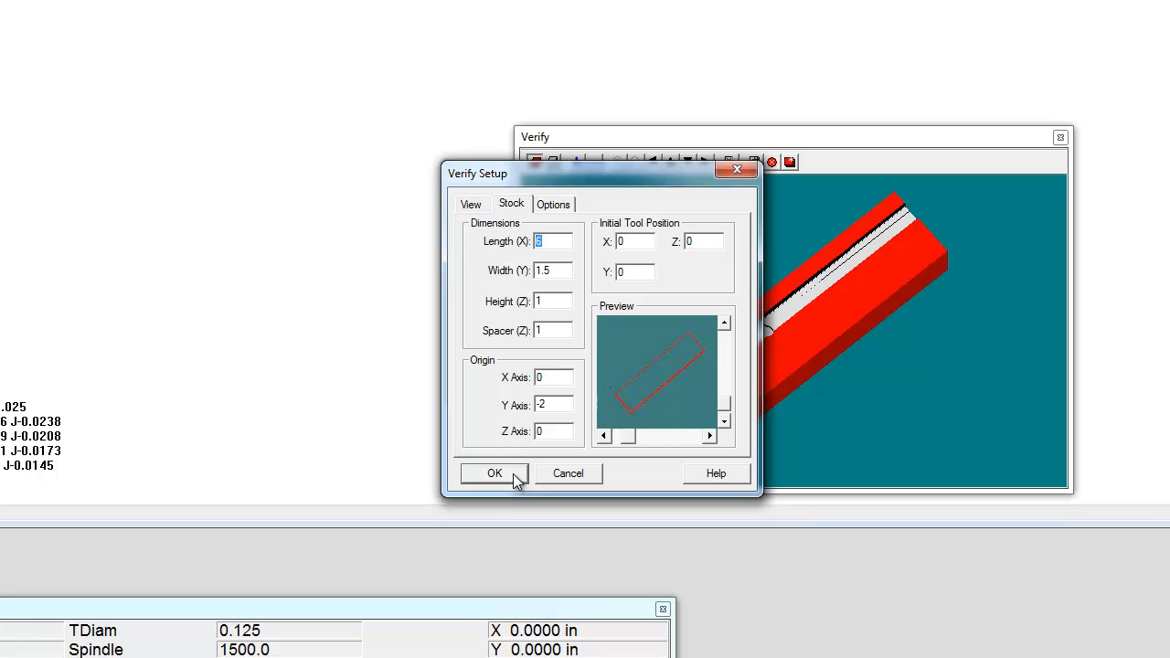
Accept the Verify Setup stock values, re-verify, and acknowledge Normal Program Stop
left_click(494, 472)
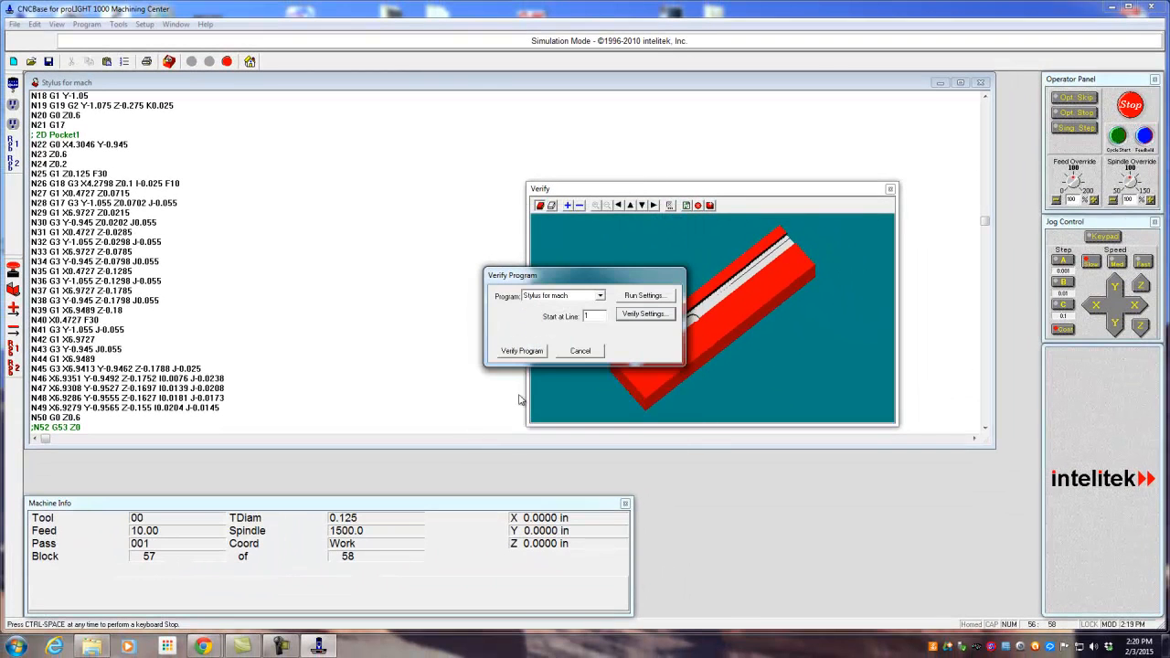
left_click(521, 350)
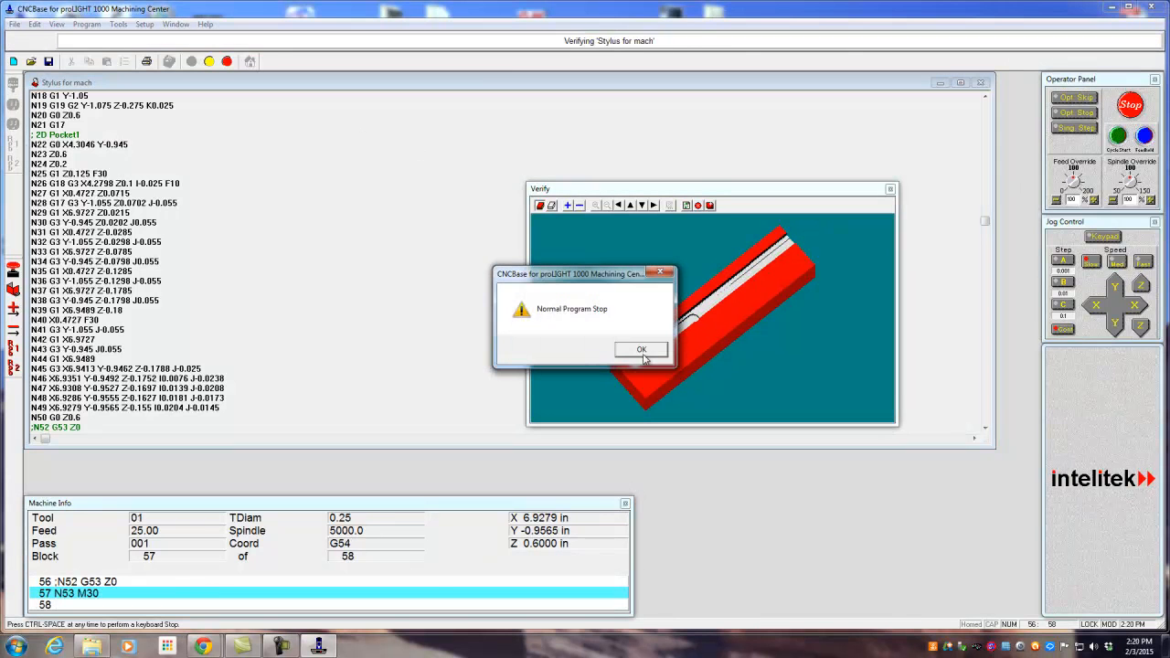
left_click(641, 349)
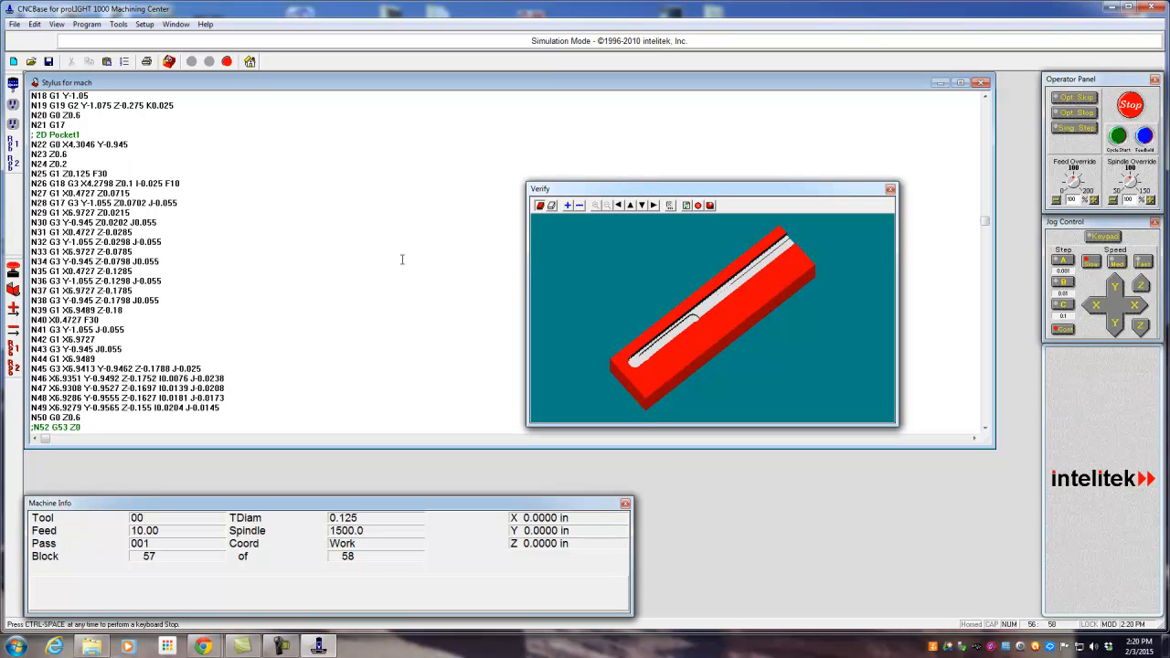